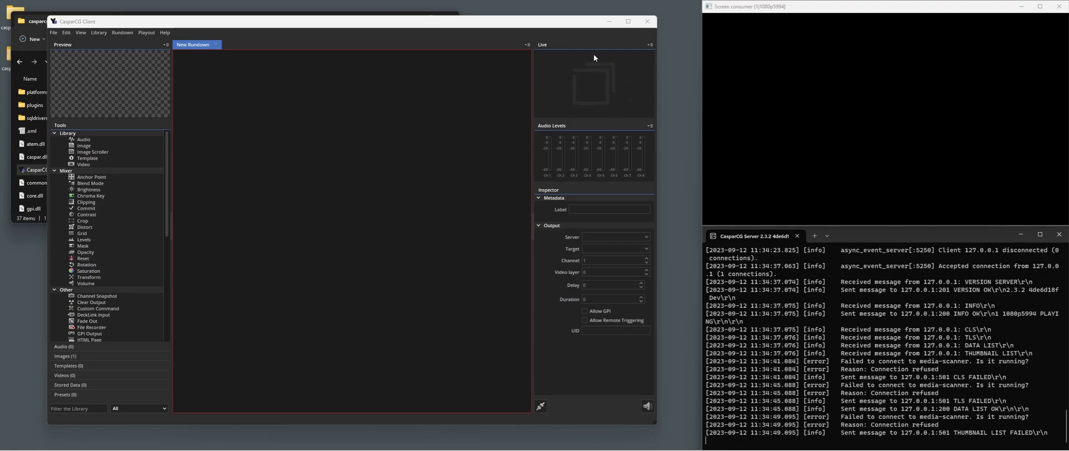
pyautogui.moveTo(549, 84)
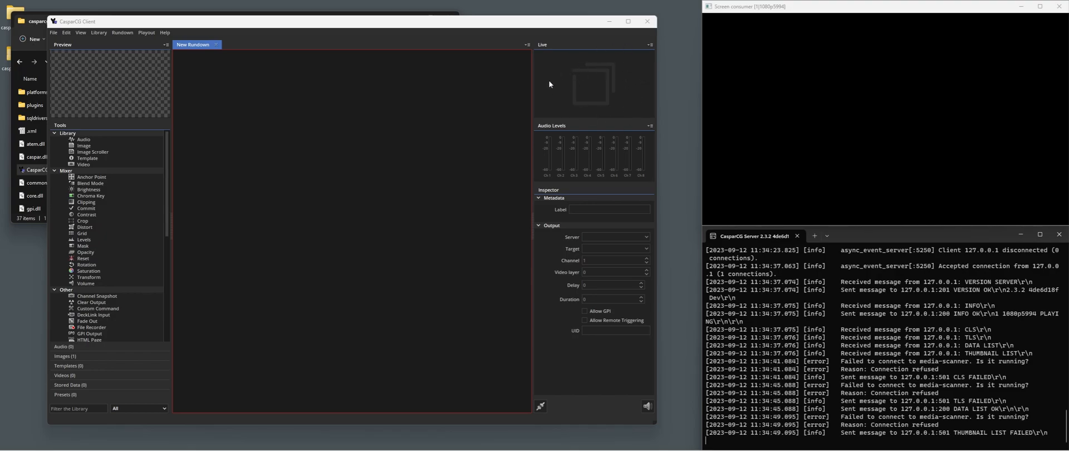
pyautogui.moveTo(578, 91)
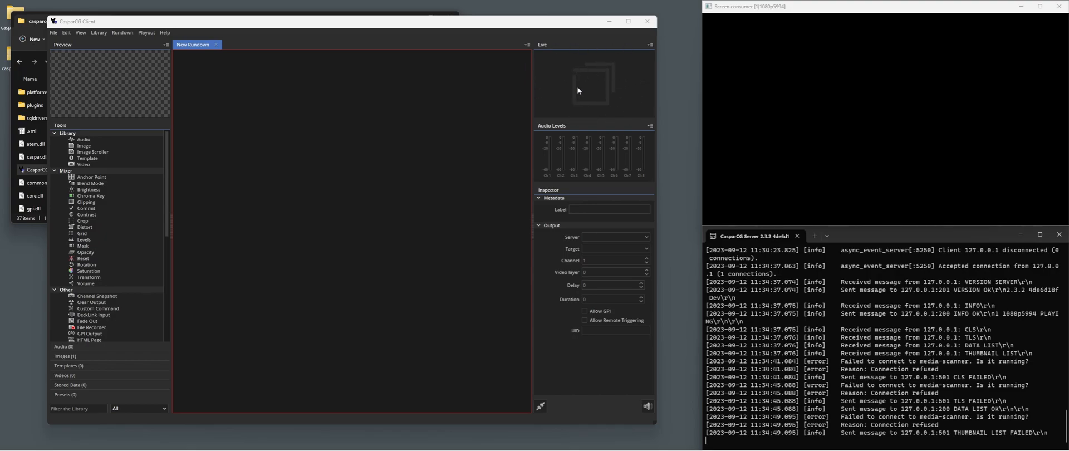
pyautogui.moveTo(601, 88)
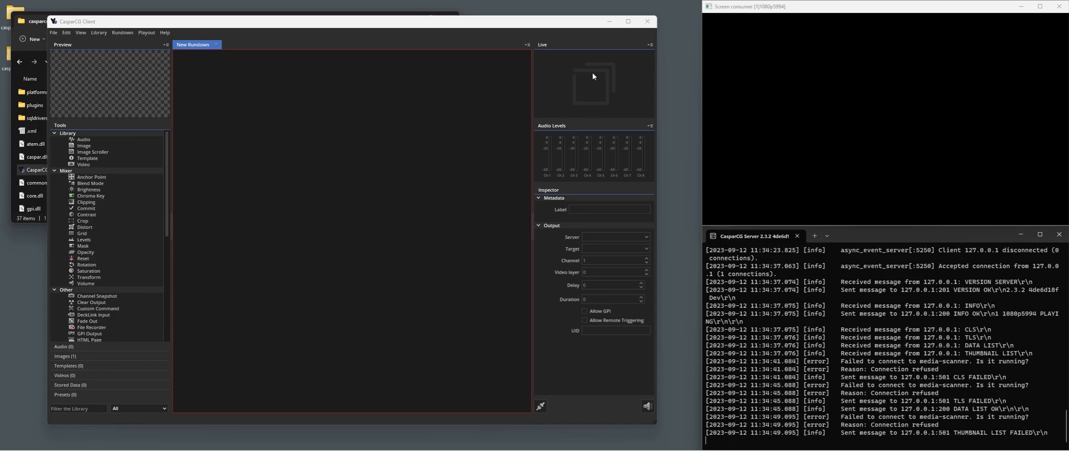
pyautogui.moveTo(593, 62)
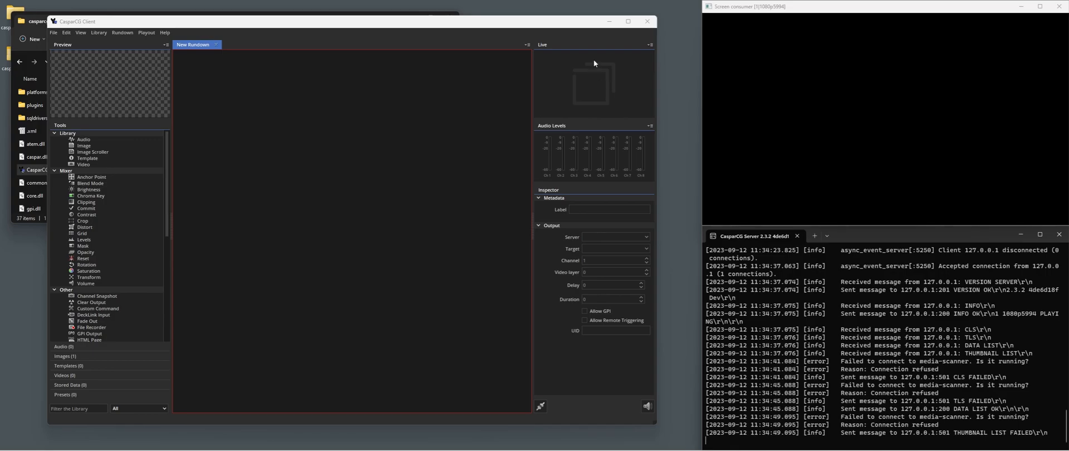
pyautogui.moveTo(625, 52)
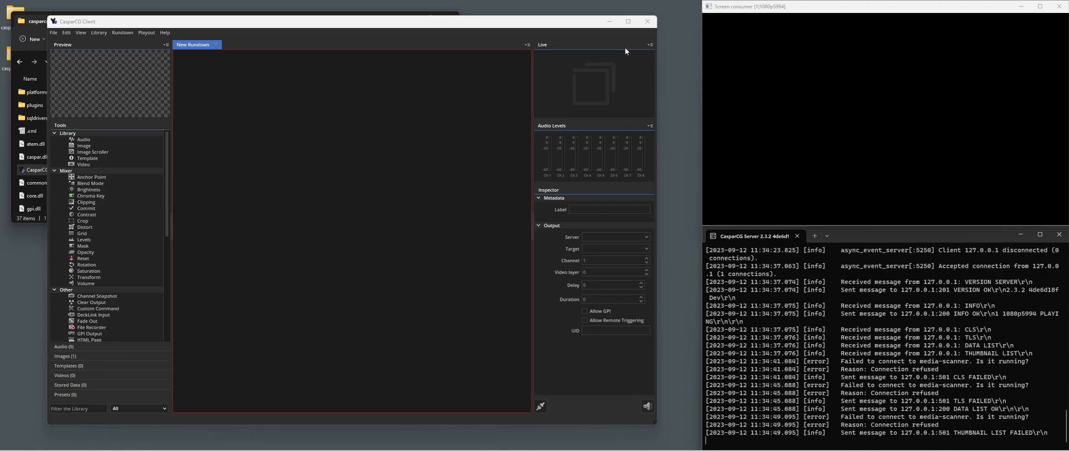
pyautogui.moveTo(639, 49)
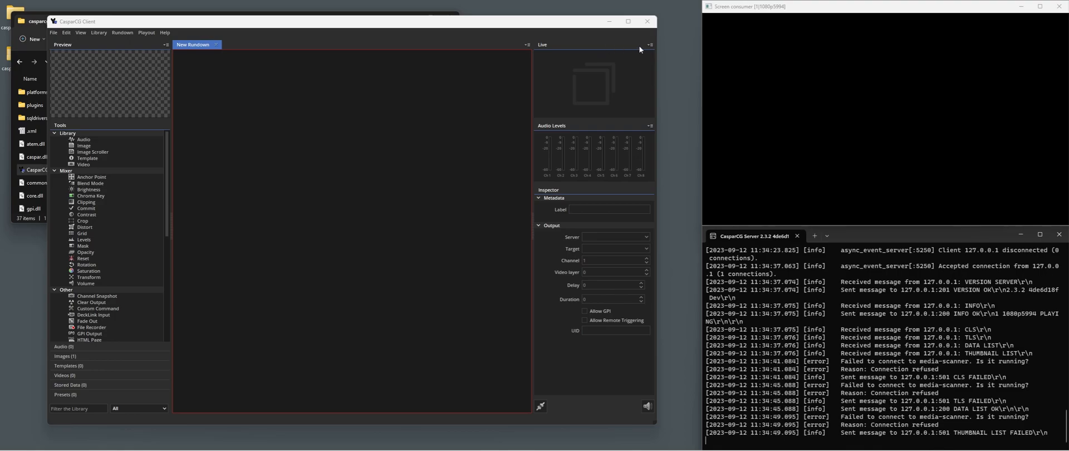
pyautogui.moveTo(595, 68)
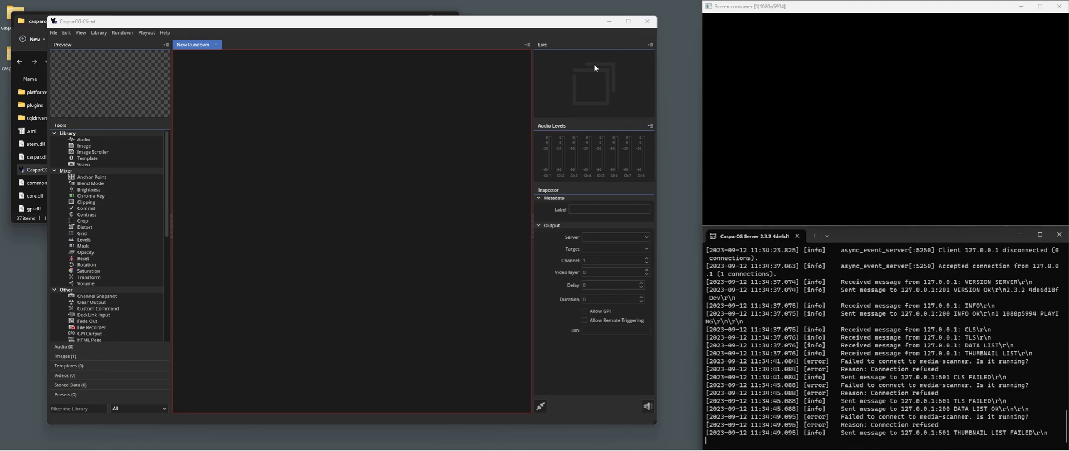
pyautogui.moveTo(587, 70)
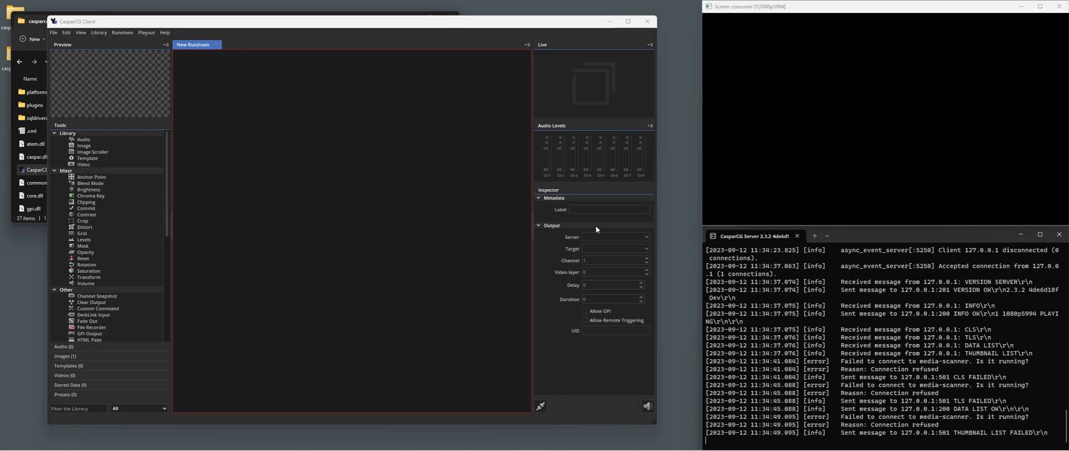
pyautogui.moveTo(389, 124)
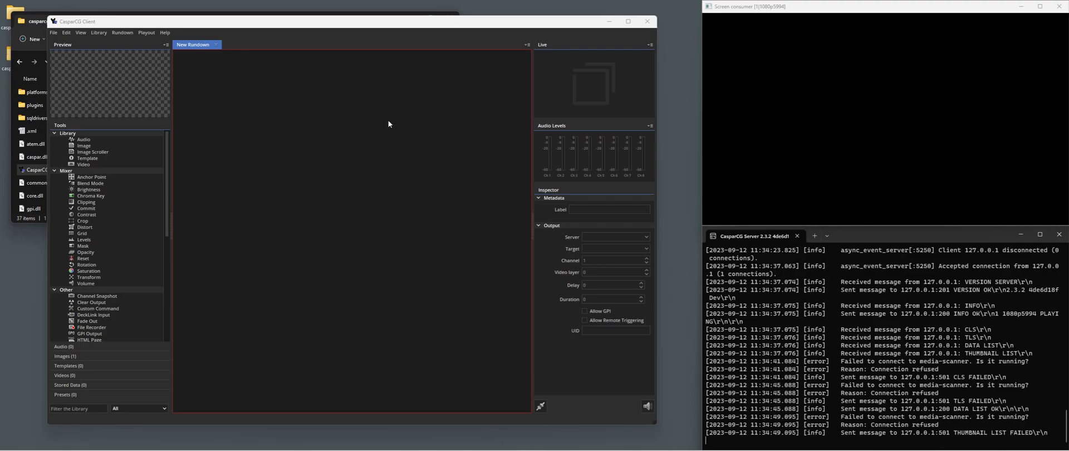
# - Connect the Live panel to device CG, channel 1 (Fill)
pyautogui.click(649, 45)
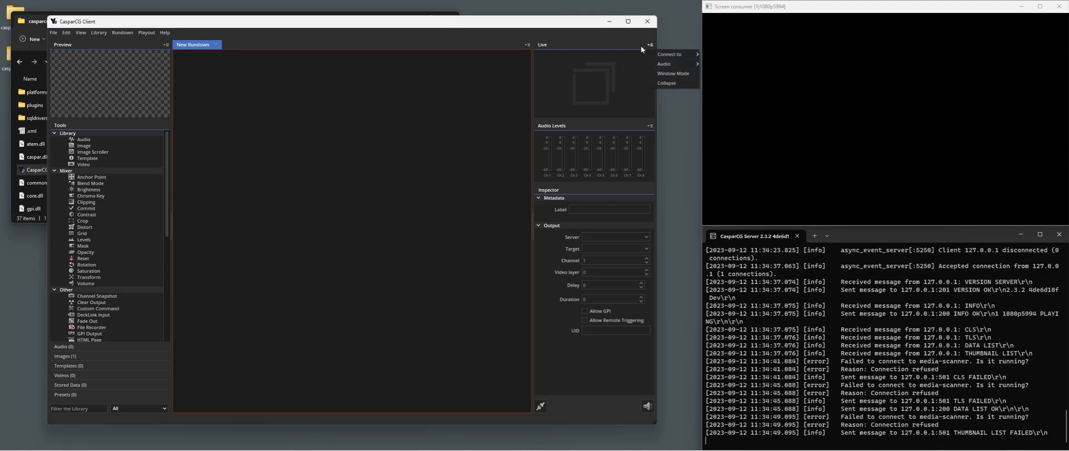
pyautogui.moveTo(669, 54)
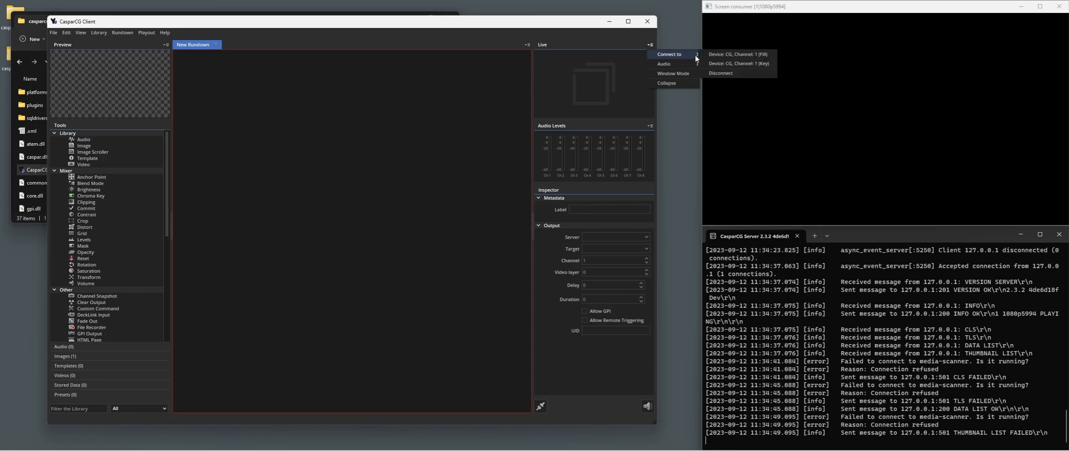
pyautogui.moveTo(736, 53)
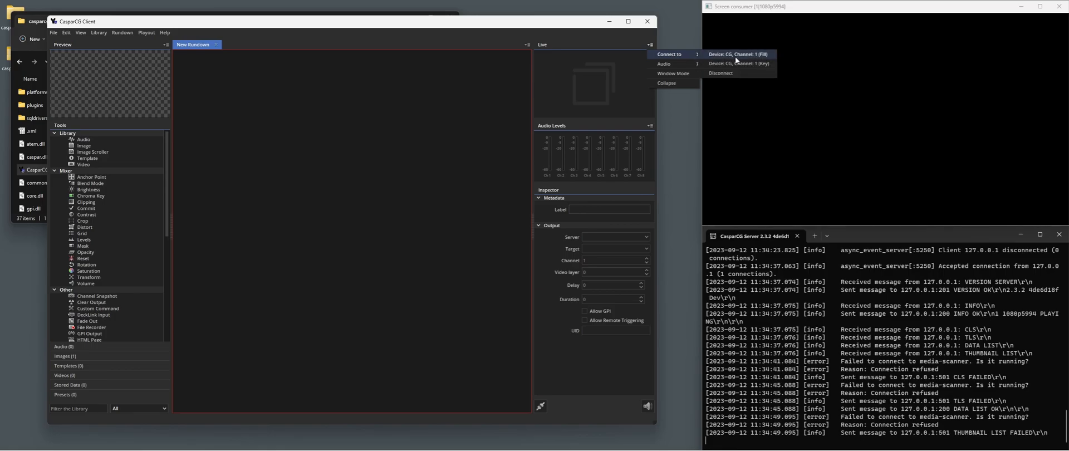
pyautogui.moveTo(737, 63)
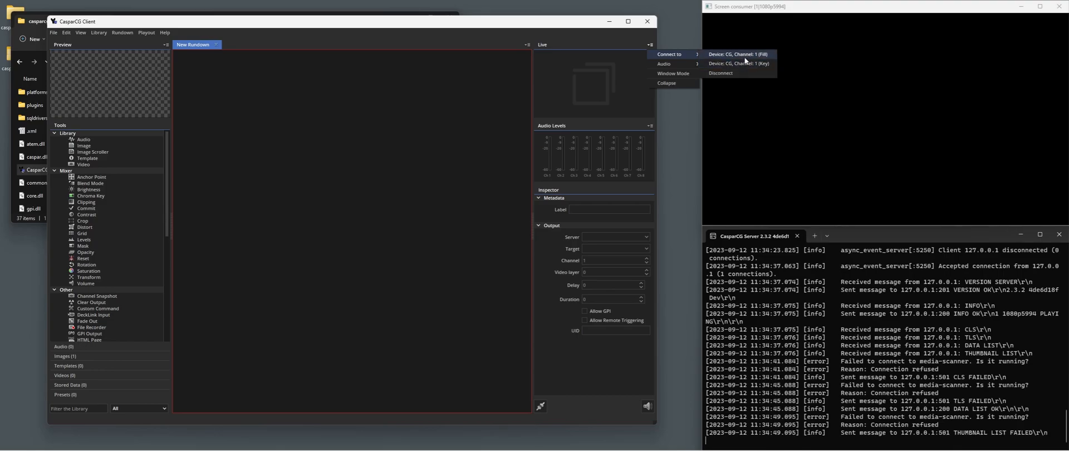
pyautogui.click(737, 53)
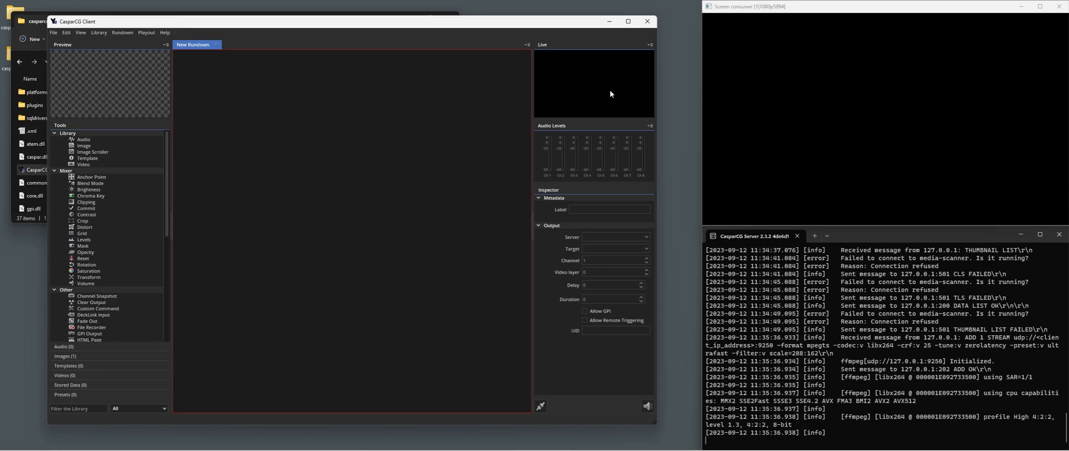
pyautogui.moveTo(828, 143)
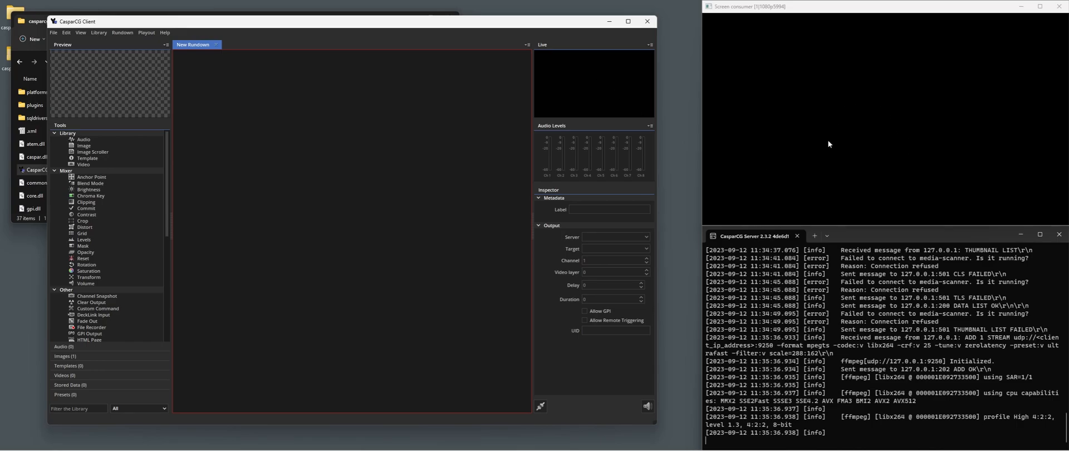
pyautogui.moveTo(908, 136)
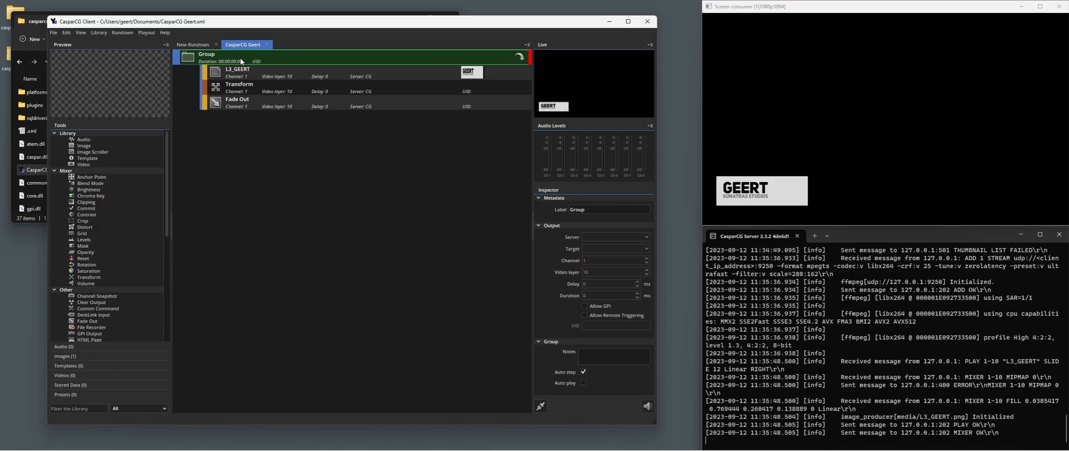
pyautogui.moveTo(578, 93)
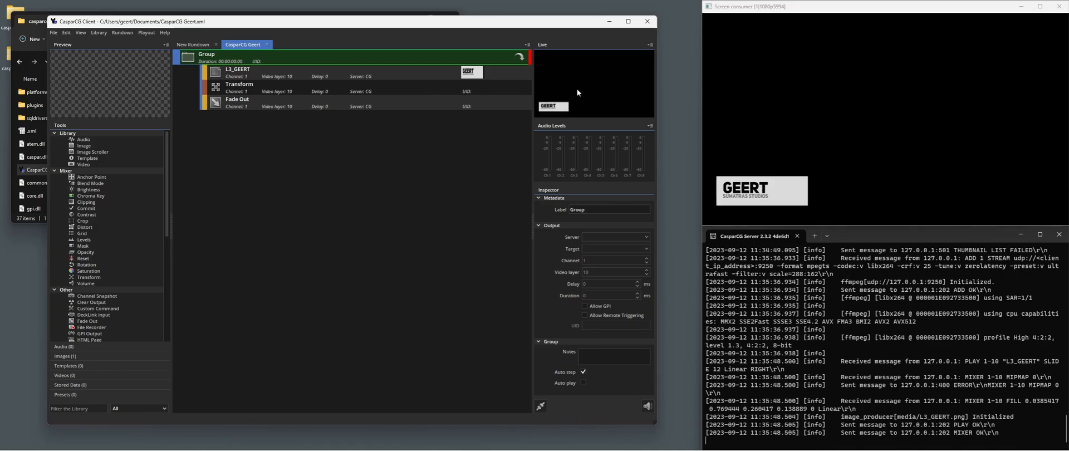
pyautogui.moveTo(806, 119)
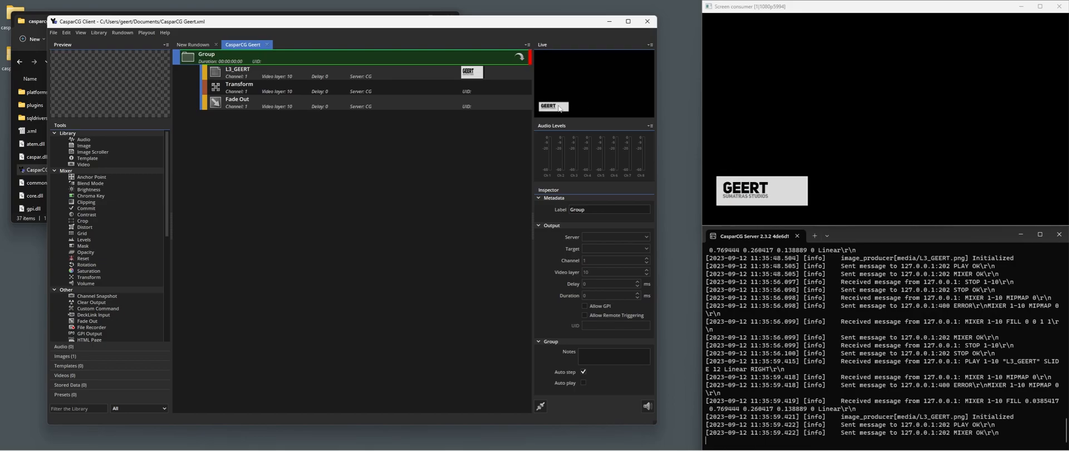
pyautogui.moveTo(508, 101)
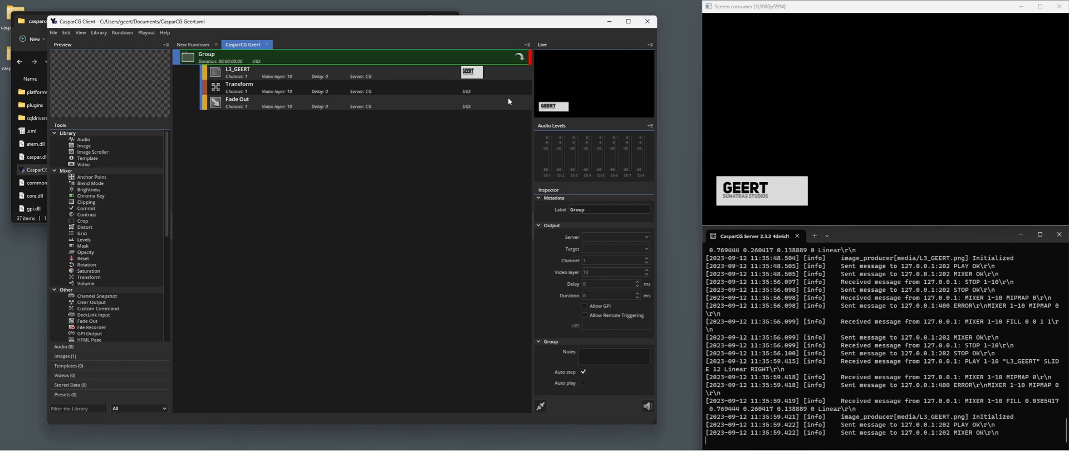
pyautogui.moveTo(500, 110)
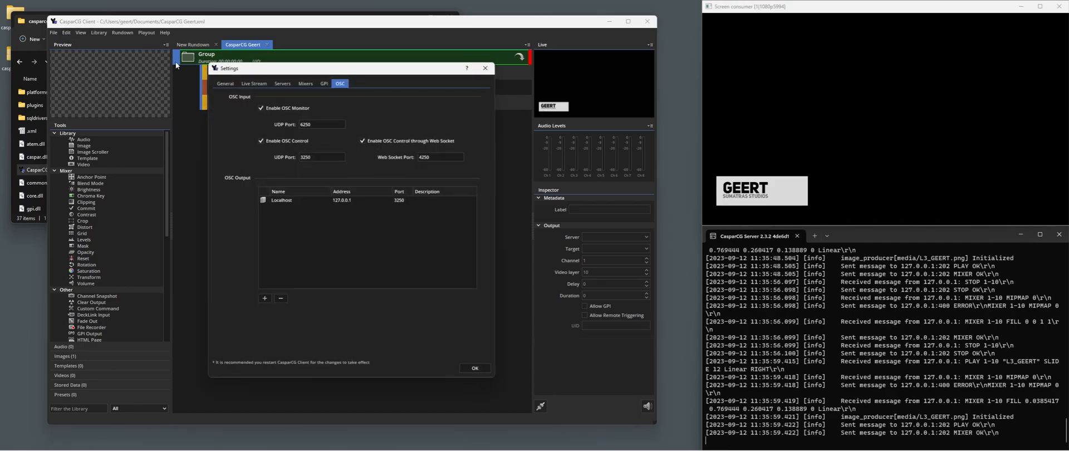
# - Set Live Stream network cache to 100 ms and quality to 50, then confirm with OK
pyautogui.click(254, 81)
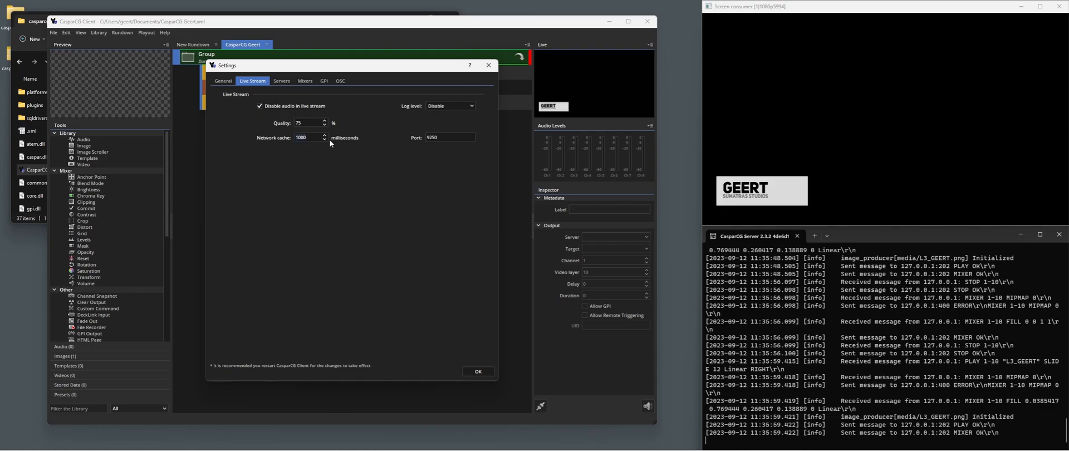
pyautogui.write('100')
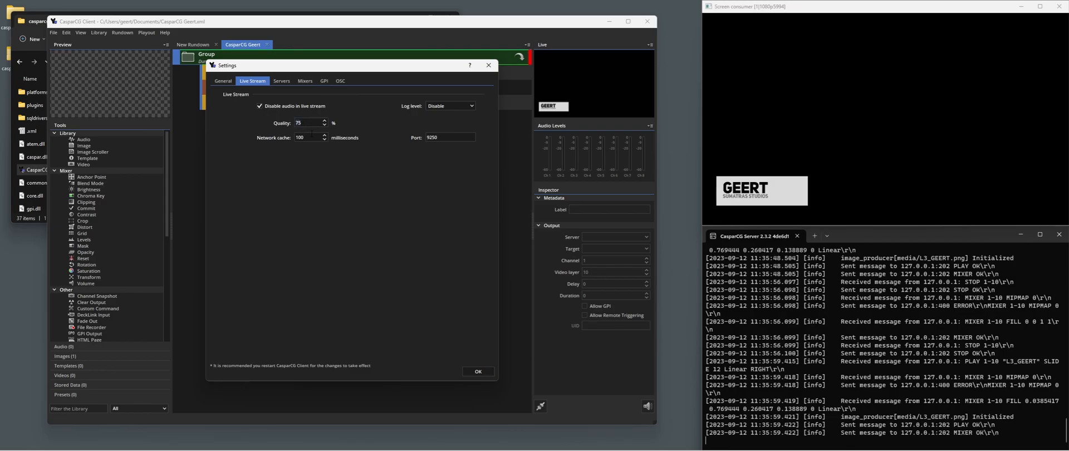
pyautogui.write('50')
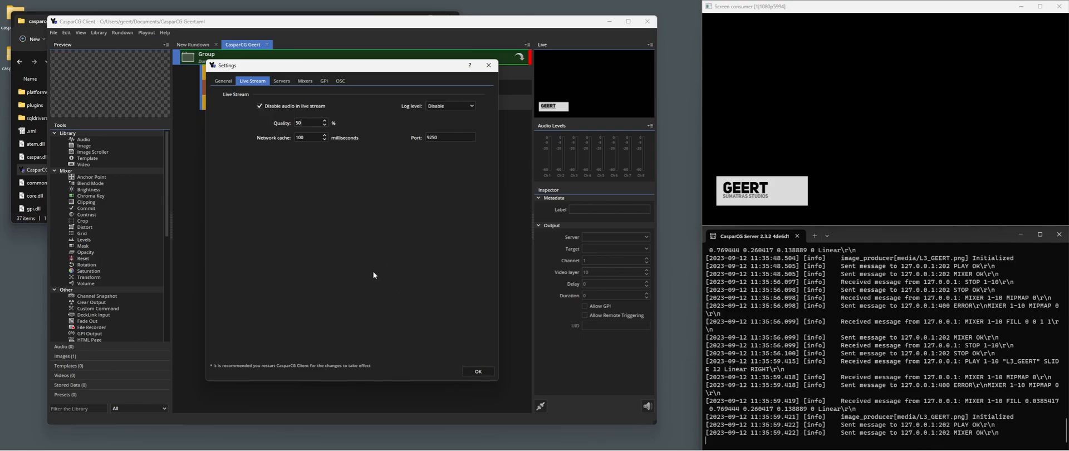
pyautogui.moveTo(297, 372)
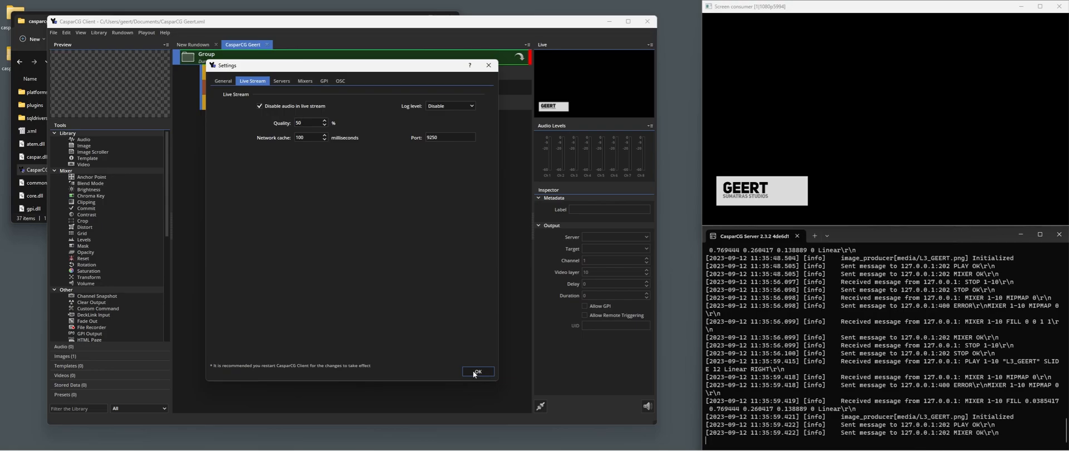
pyautogui.click(477, 370)
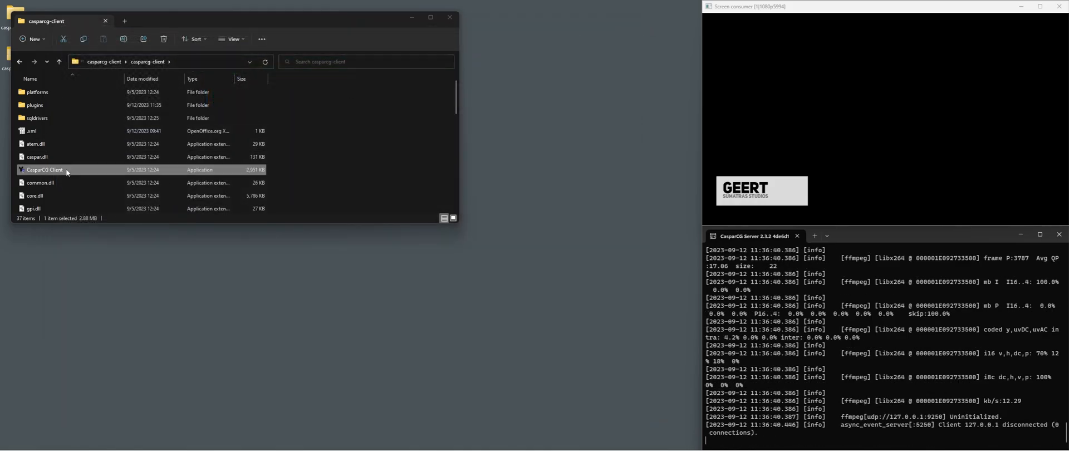
# - Relaunch CasparCG Client.exe from the caspercg-client folder
pyautogui.doubleClick(43, 170)
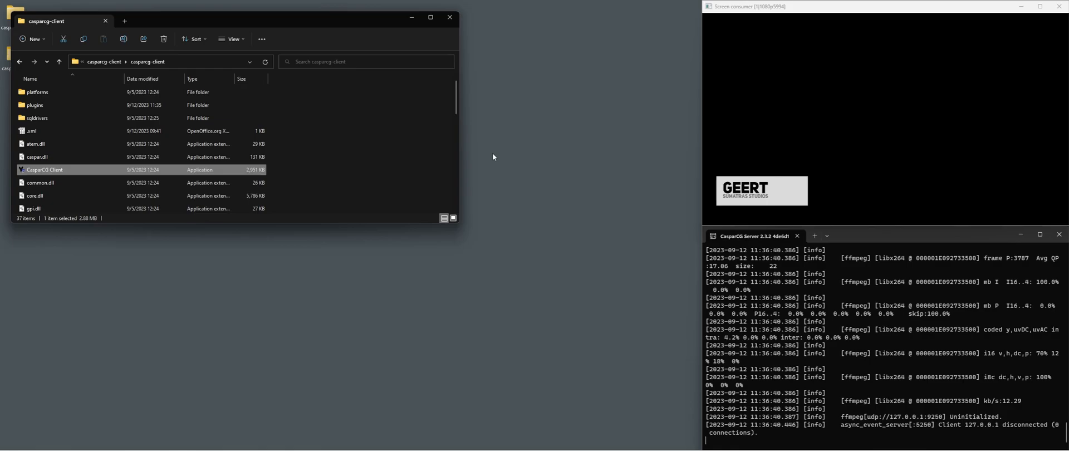
pyautogui.doubleClick(45, 169)
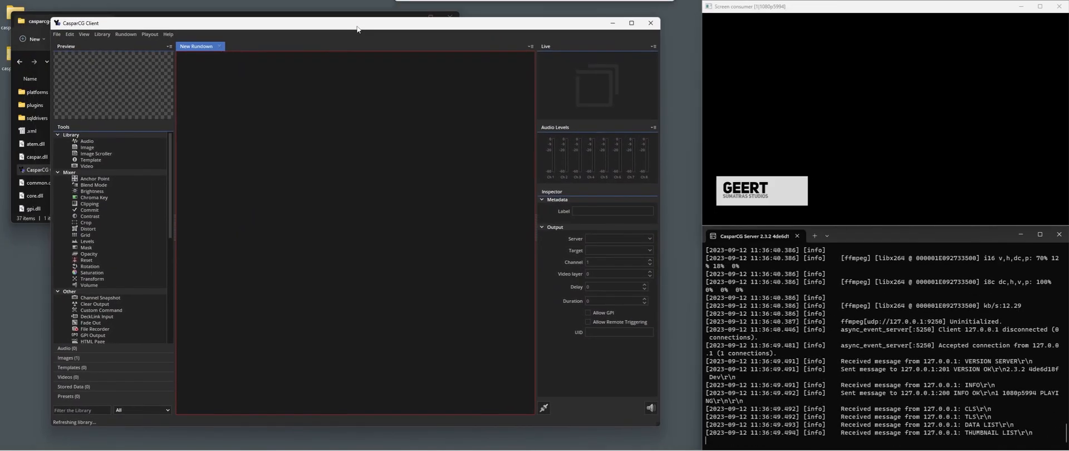
# - Reload the previously used rundown via Open Recent Rundown
pyautogui.click(56, 35)
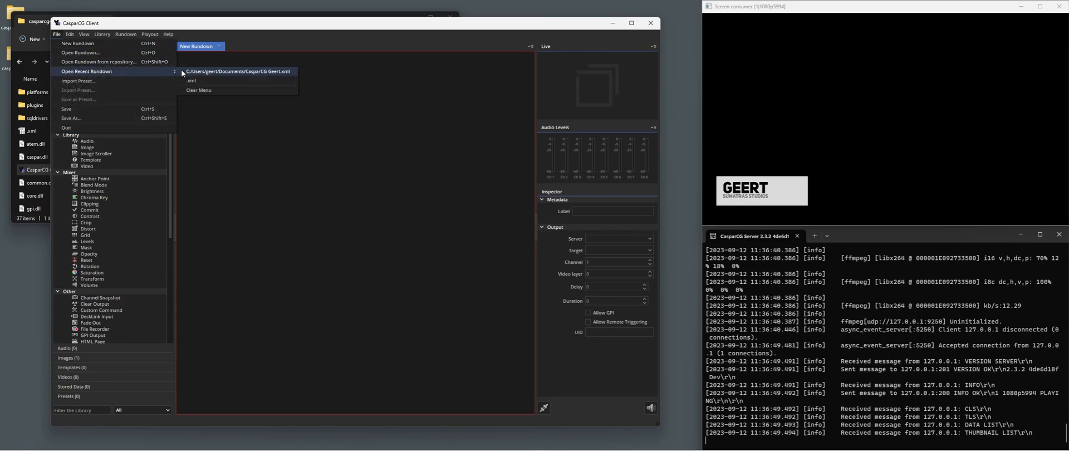
pyautogui.click(238, 71)
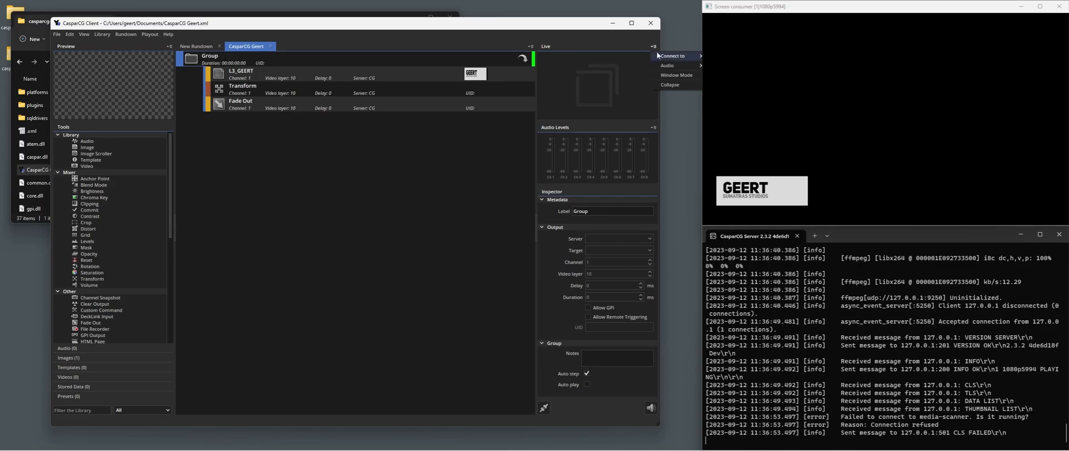
# - Connect the Live panel to channel 1 (Fill)
pyautogui.click(675, 55)
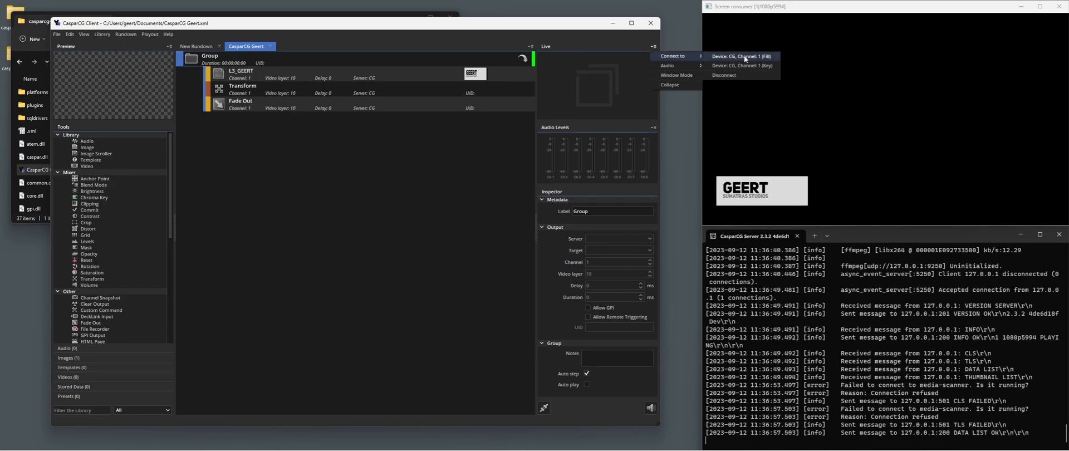
pyautogui.click(741, 56)
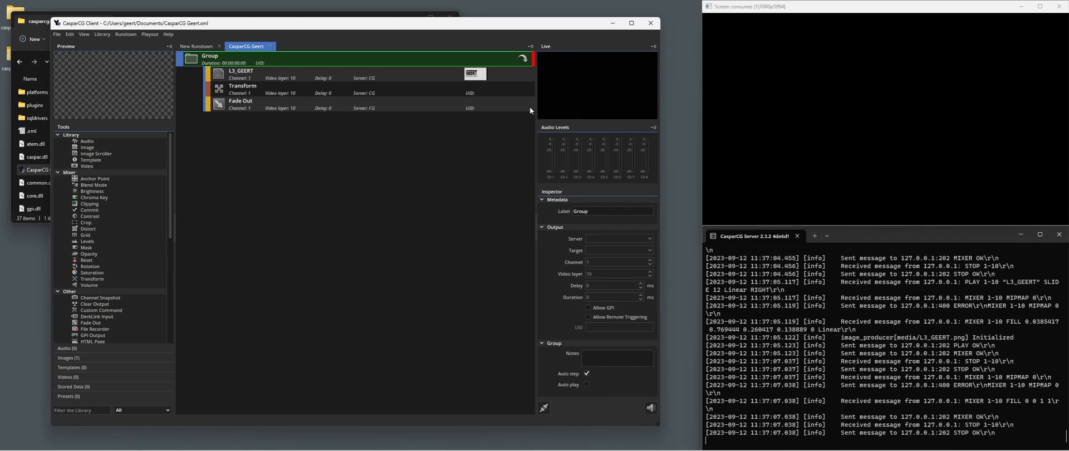
pyautogui.moveTo(441, 147)
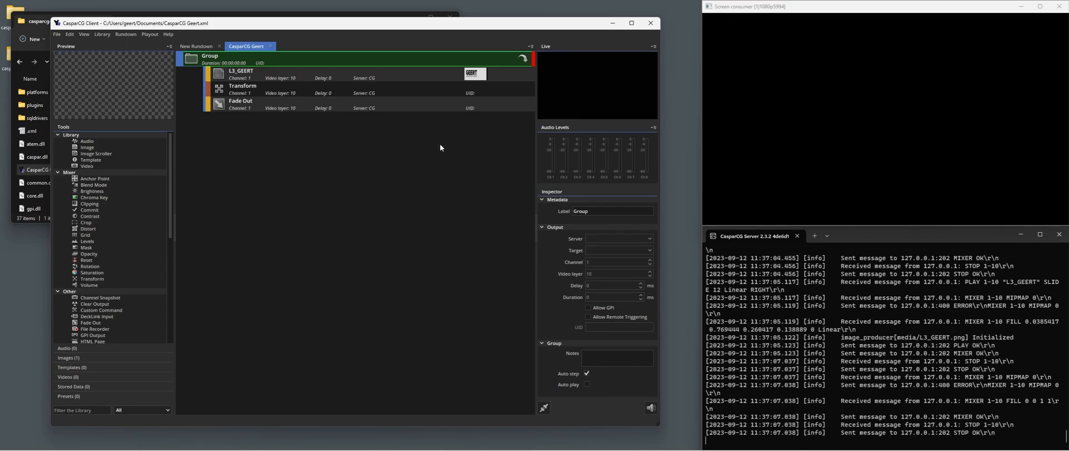
# - Show the Live Stream settings page confirming quality 50 and network cache 100
pyautogui.click(57, 34)
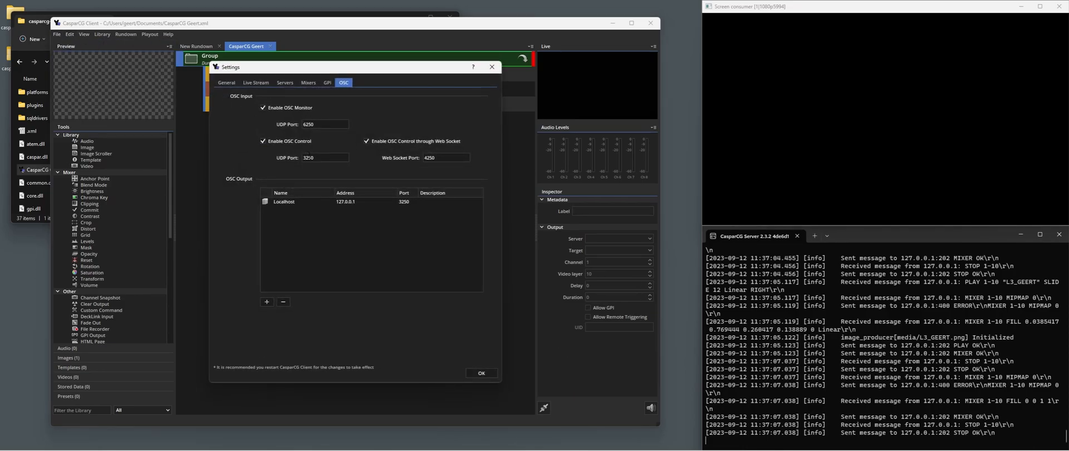
pyautogui.click(256, 83)
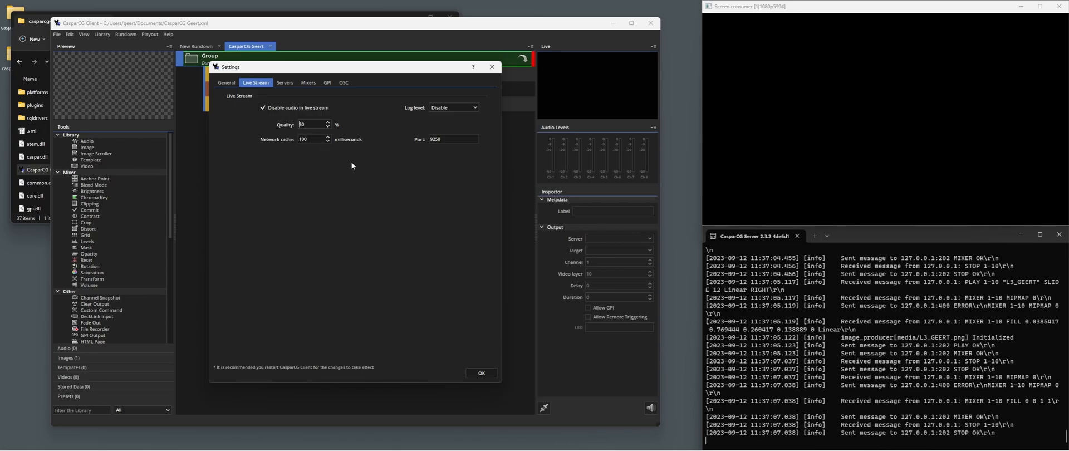
pyautogui.moveTo(326, 159)
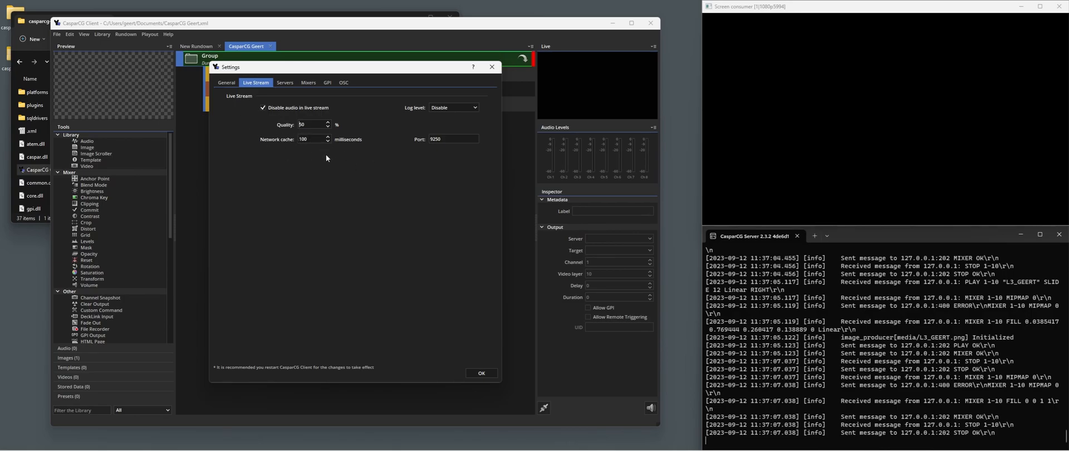
pyautogui.moveTo(399, 229)
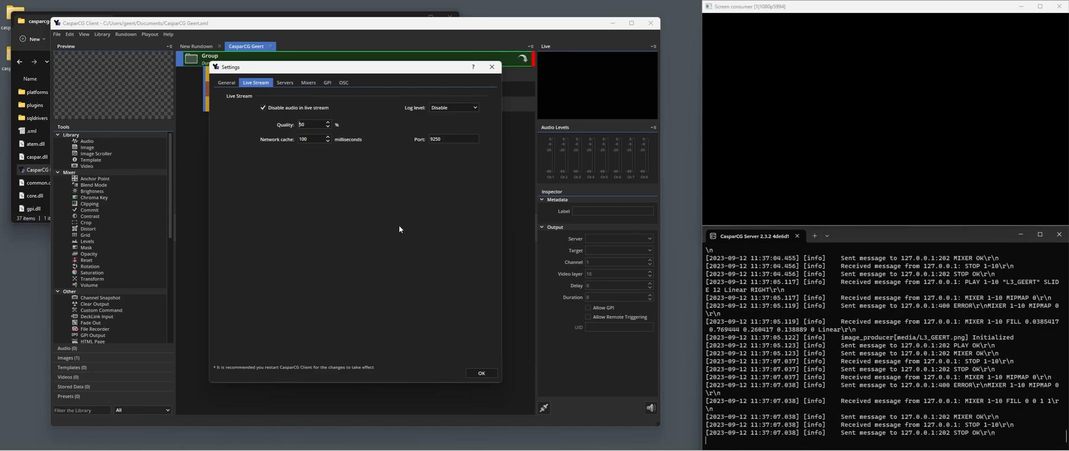